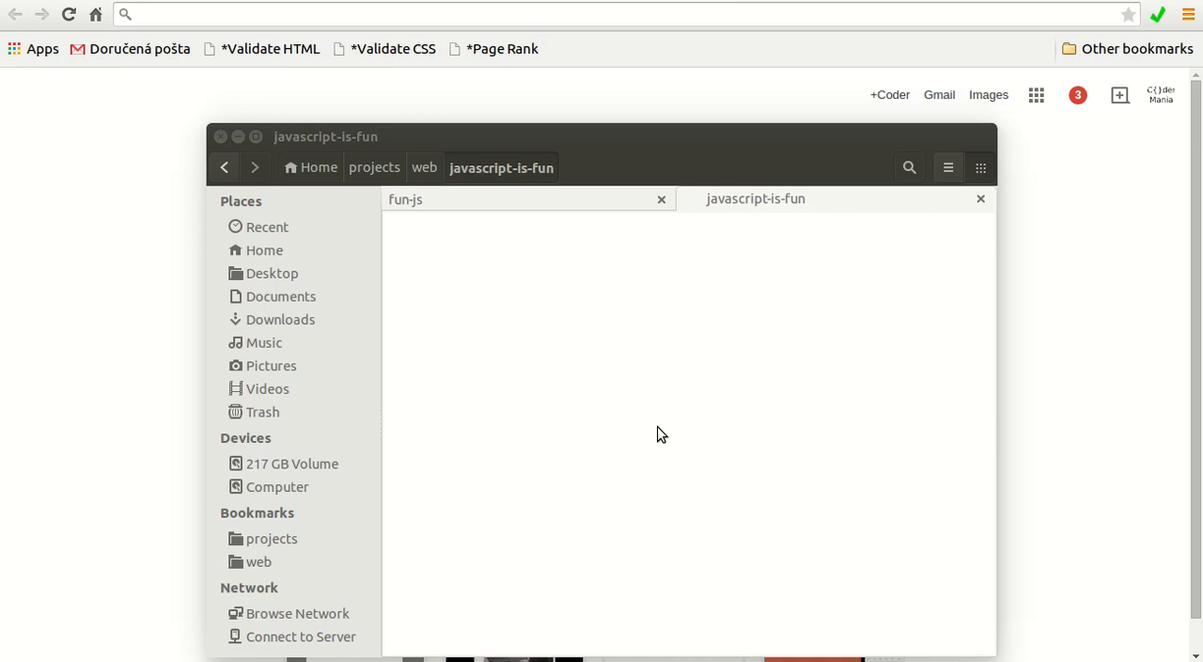
mouse_move(486, 299)
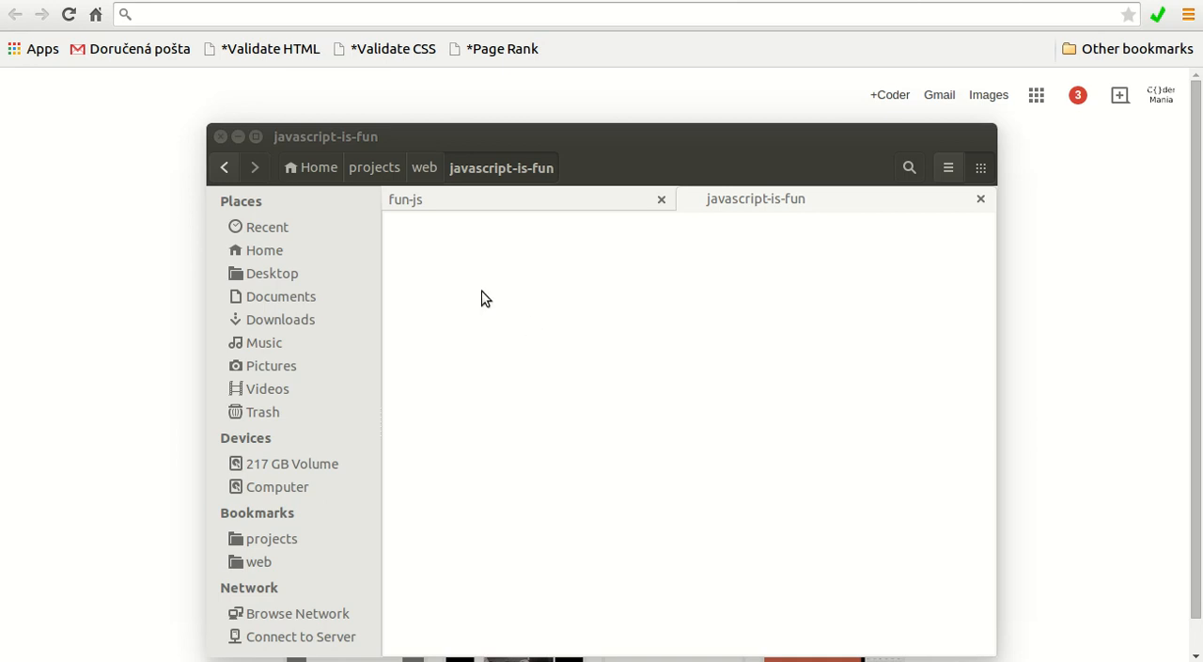
Create an empty document named js.html in javascript-is-fun and open it.
right_click(486, 299)
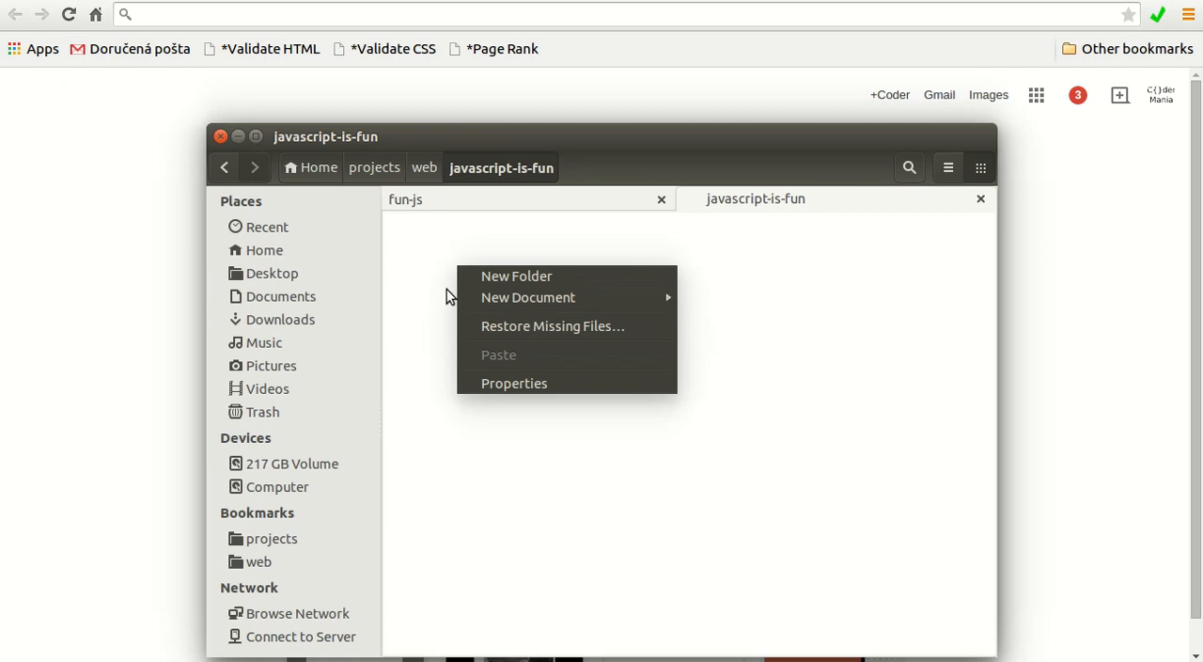
click(528, 297)
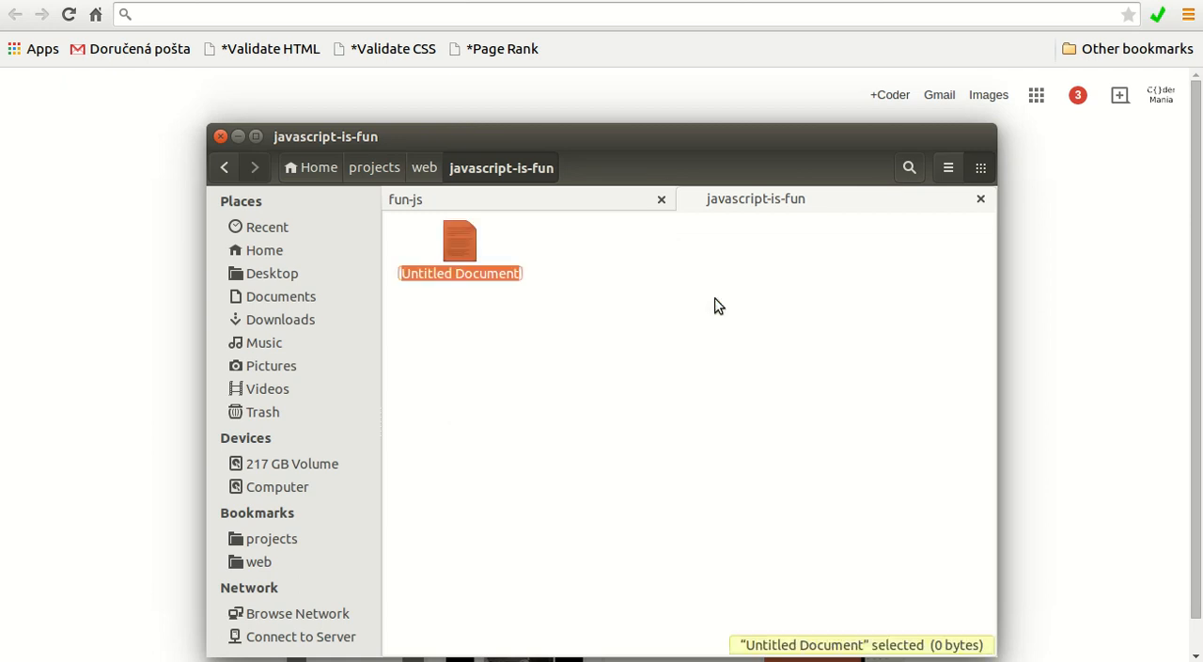
text(js.html)
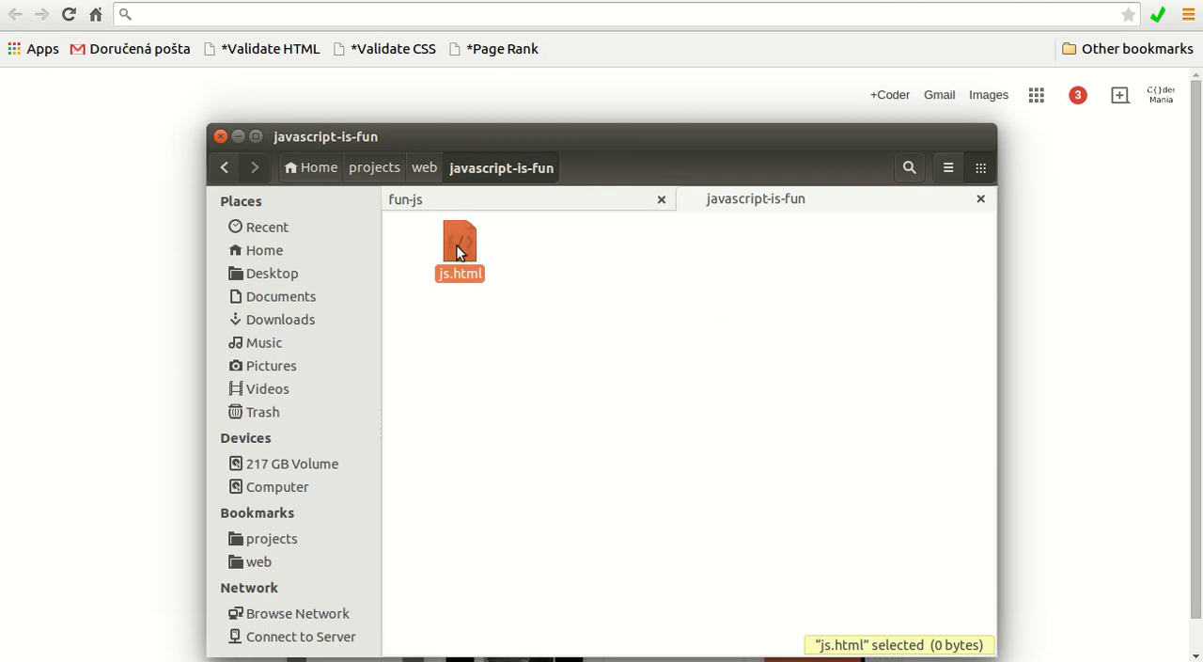
double_click(459, 242)
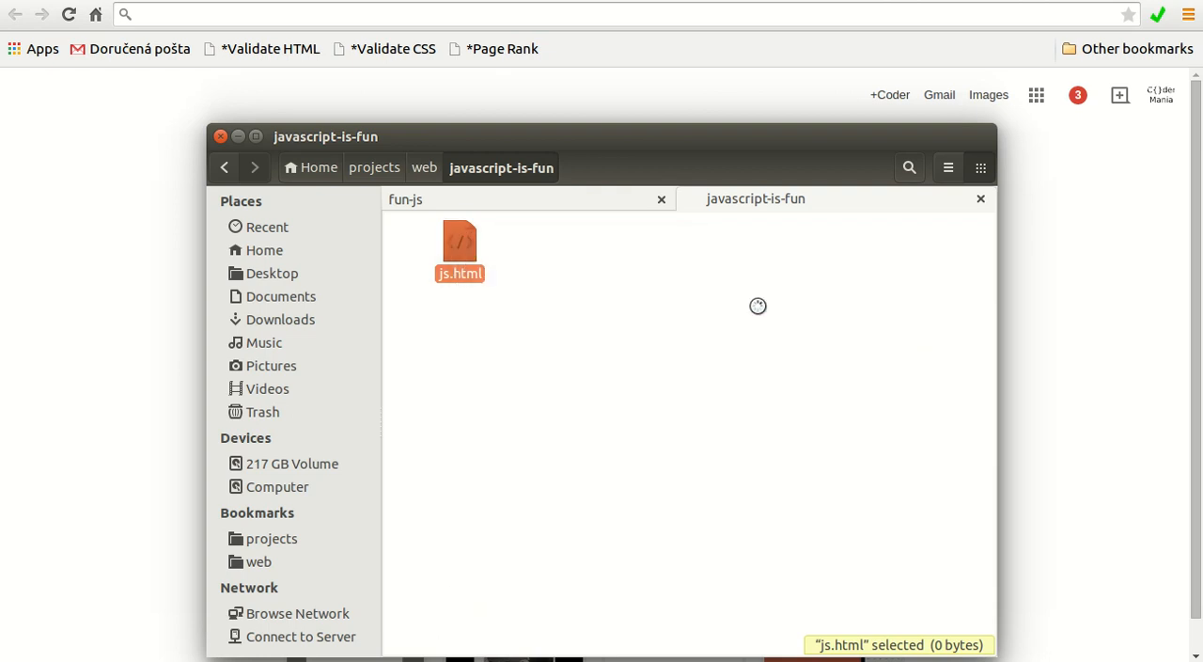
Write a <script> block containing console.log('Hello world') in js.html.
double_click(459, 244)
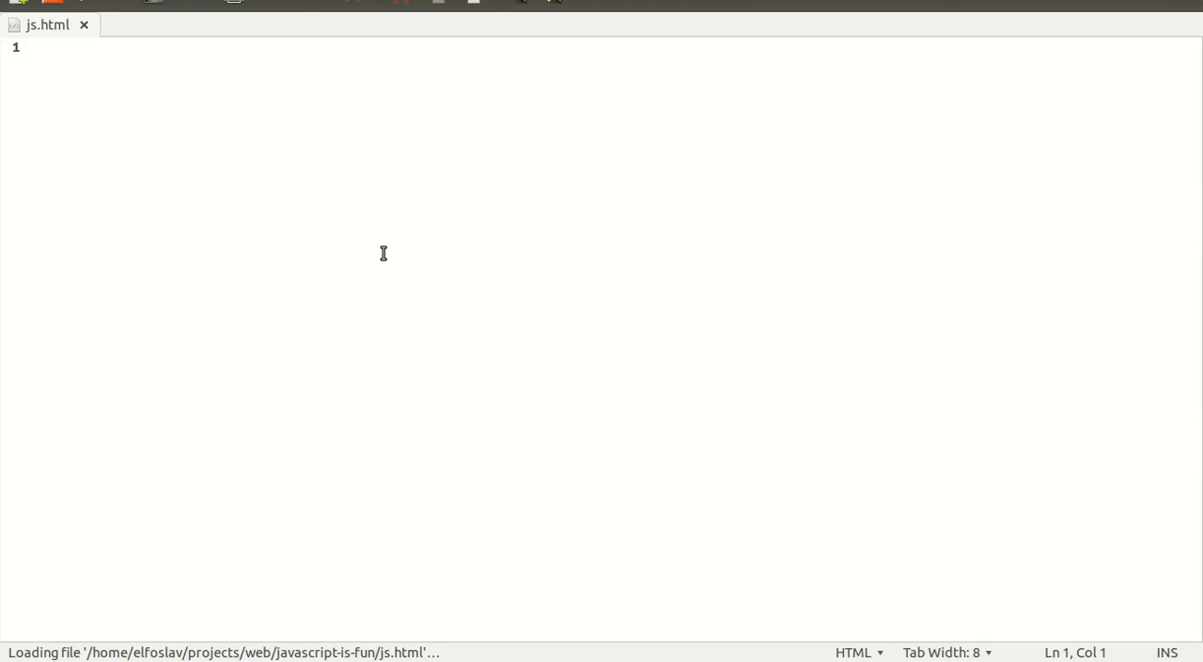
text(<sc)
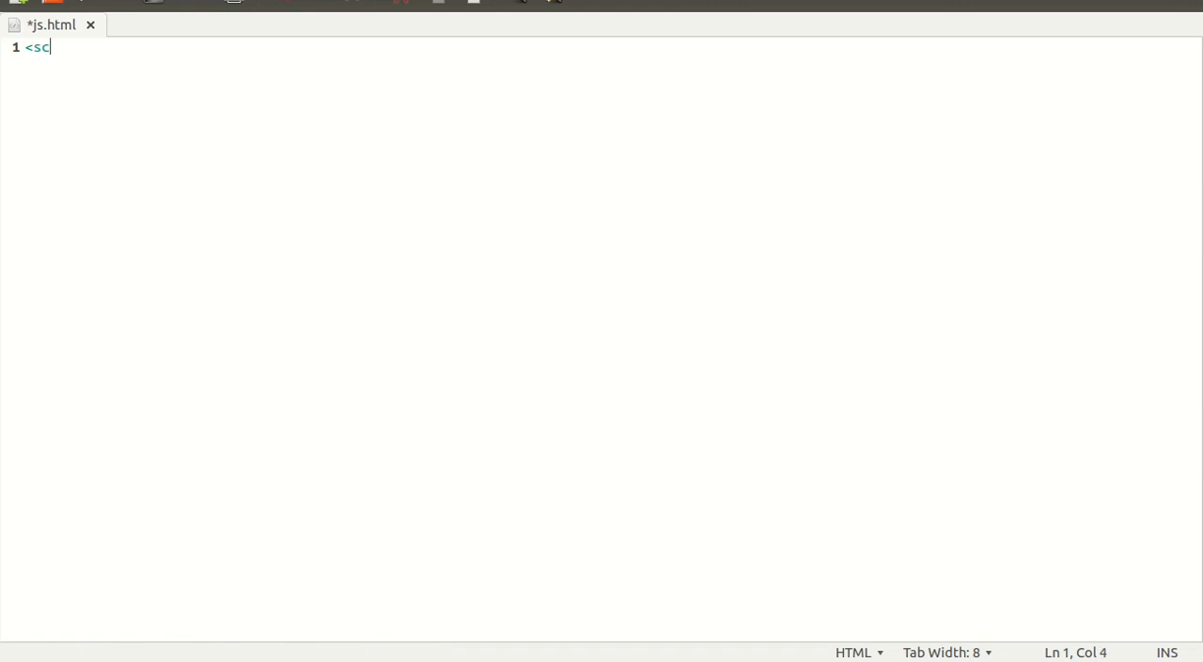
text(ript>)
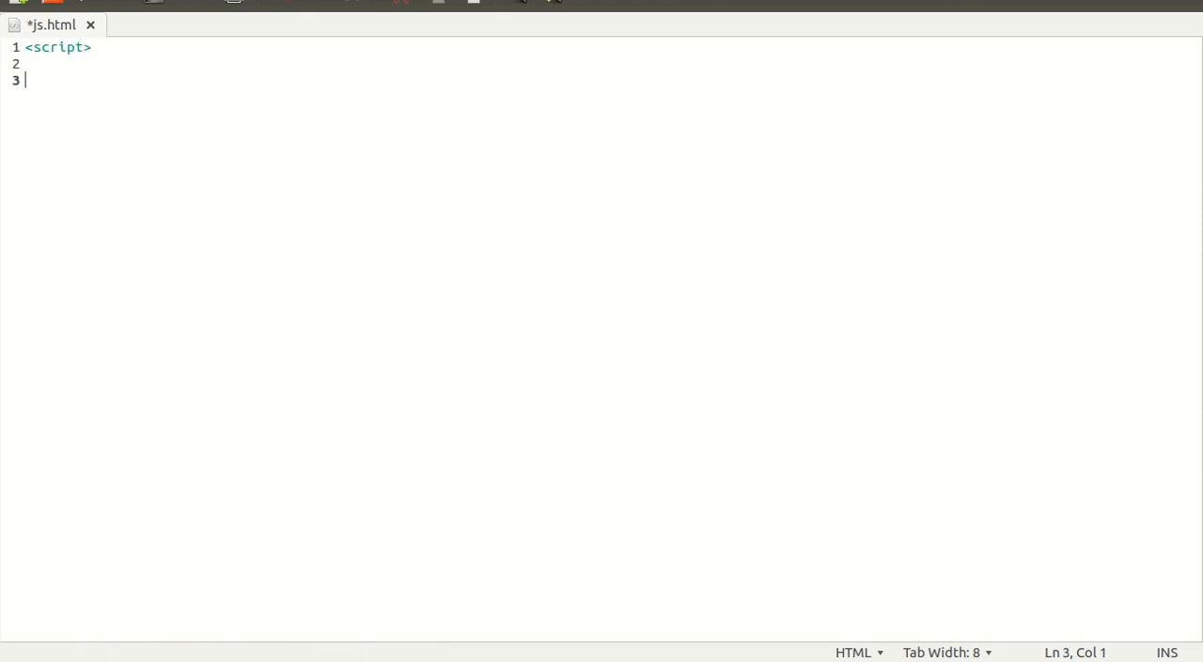
text(</script>)
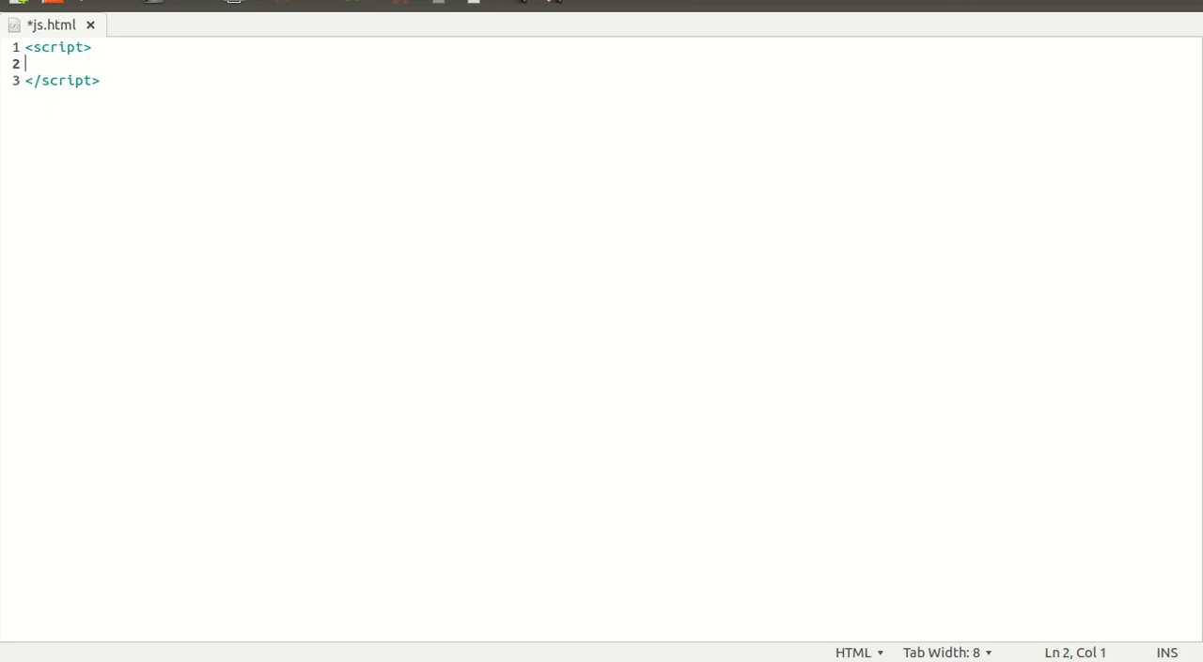
text(c)
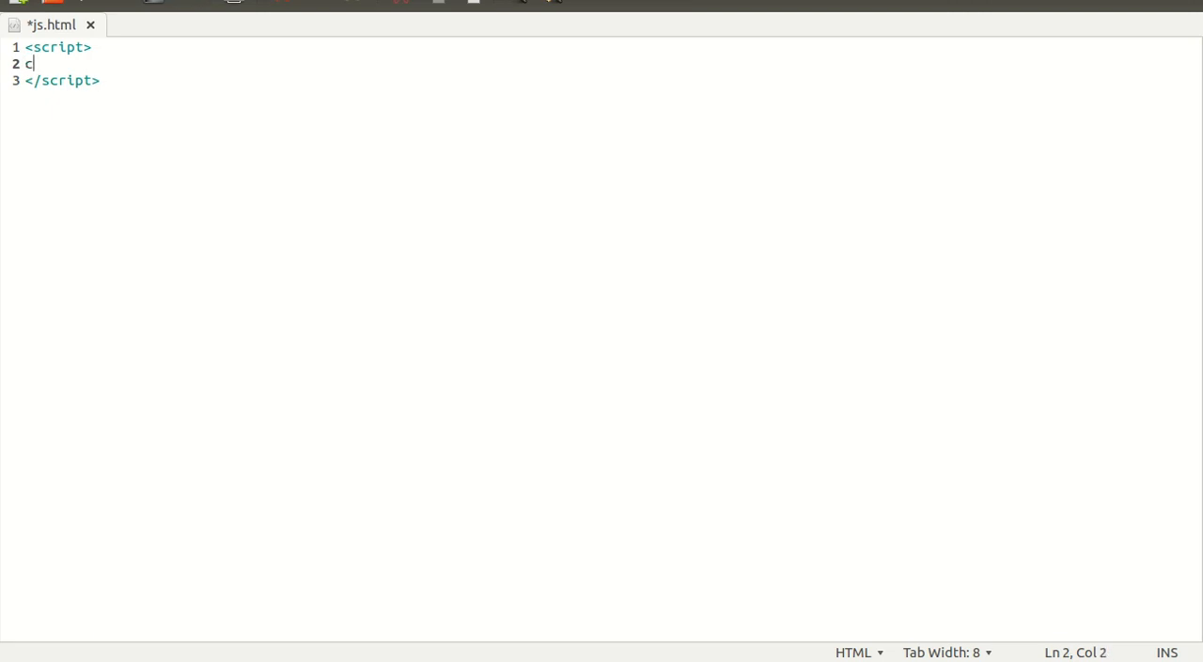
text(onsole.log)
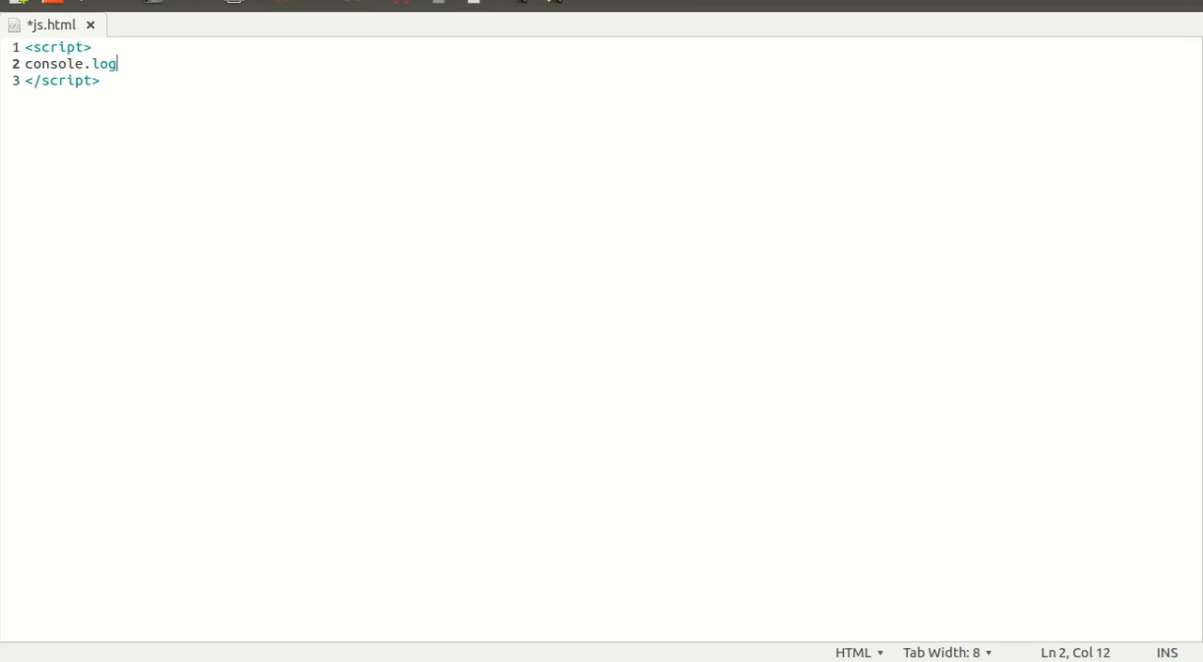
text((')
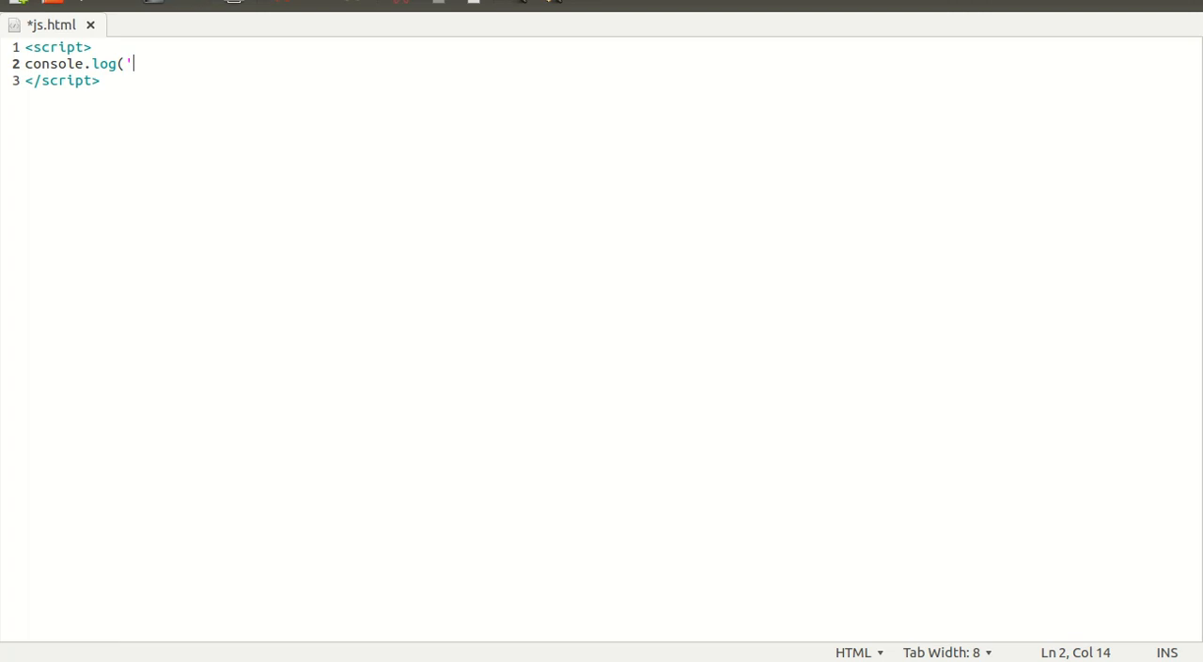
text(Hel)
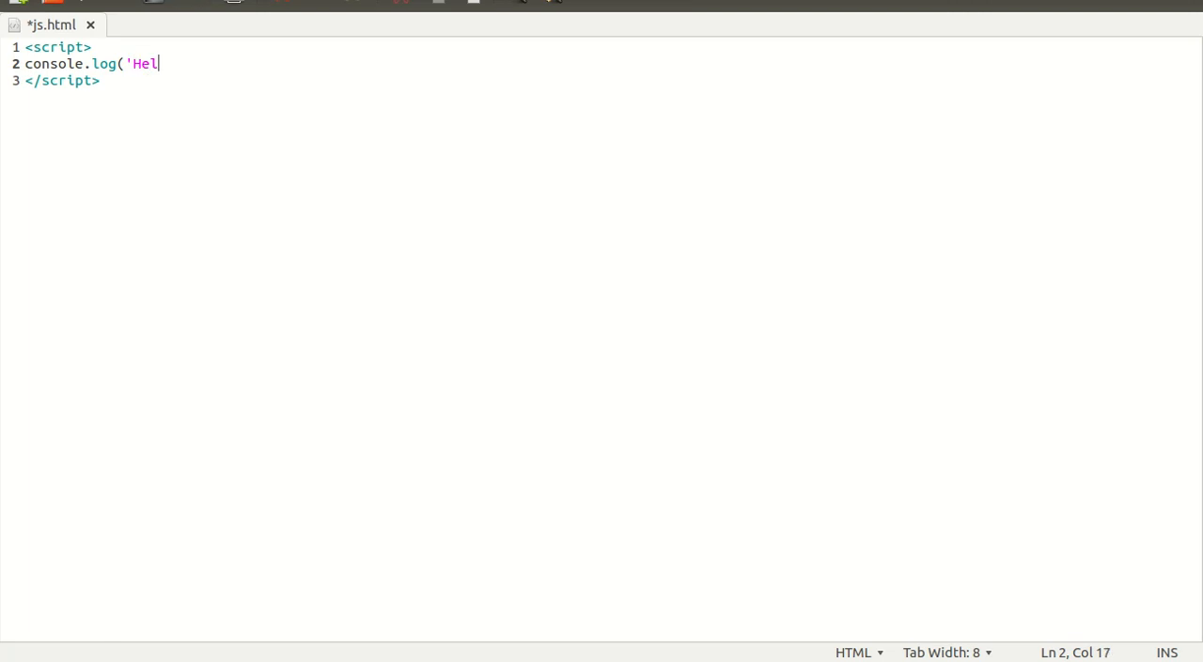
text(lo world');)
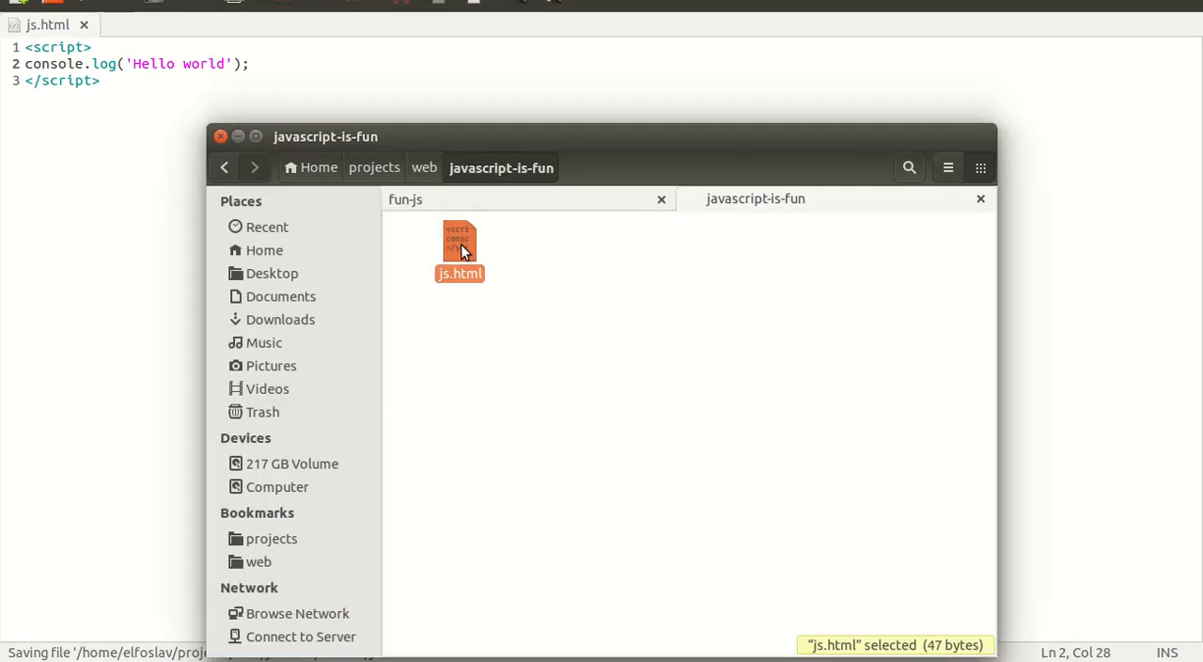
Open the saved js.html file in the web browser.
right_click(459, 249)
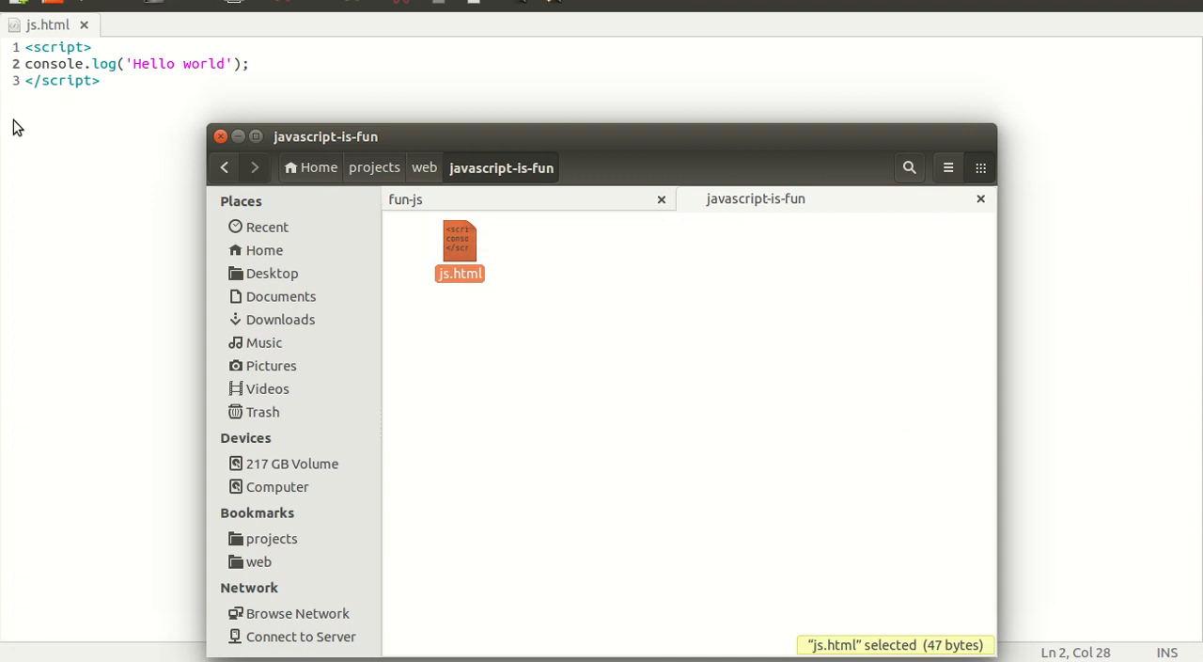
double_click(459, 249)
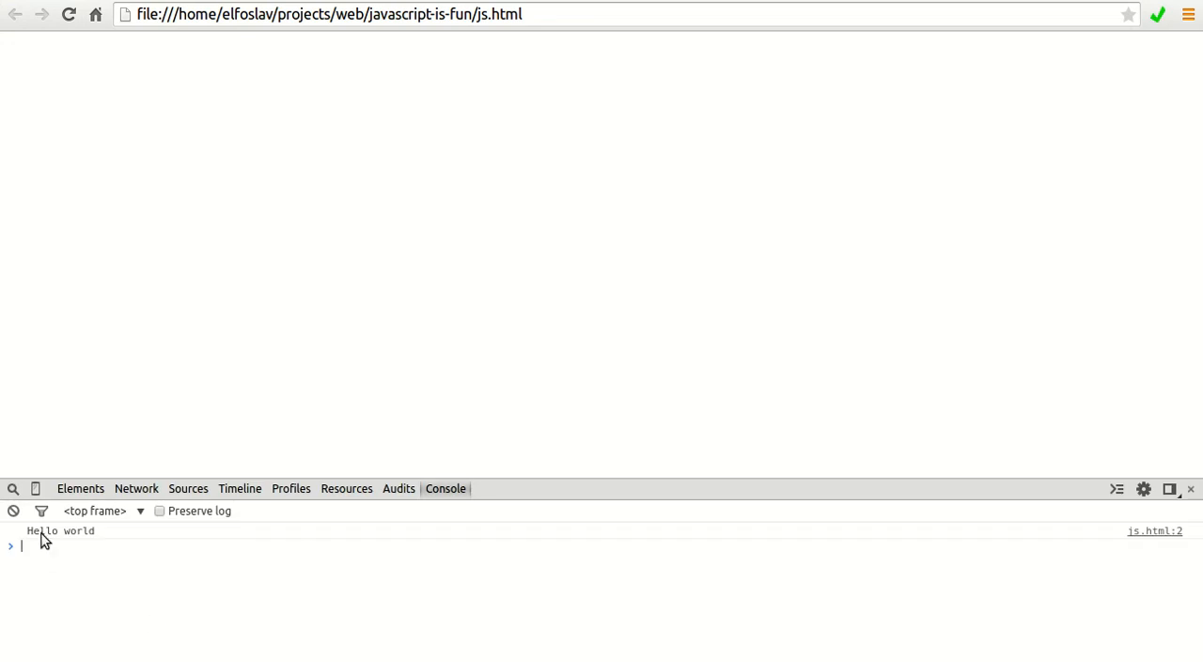
Check the 'Hello world' console output, then bring up Chrome's main menu.
double_click(60, 530)
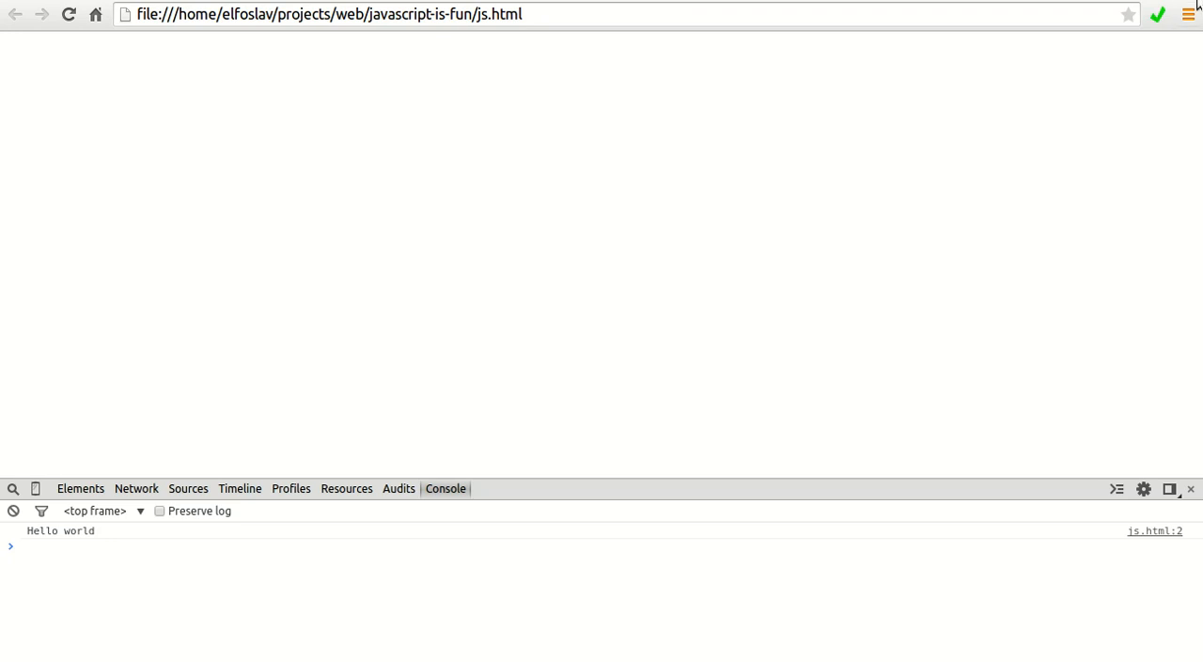
click(1188, 14)
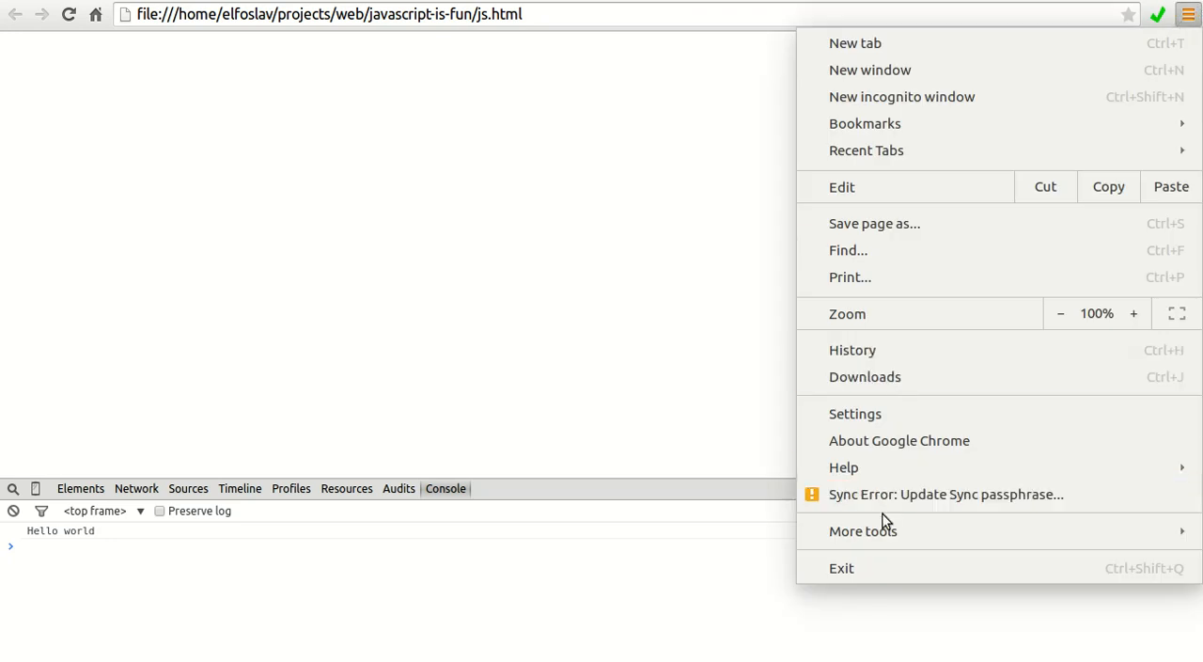
Close Chrome's developer tools and return to js.html in gedit.
click(861, 531)
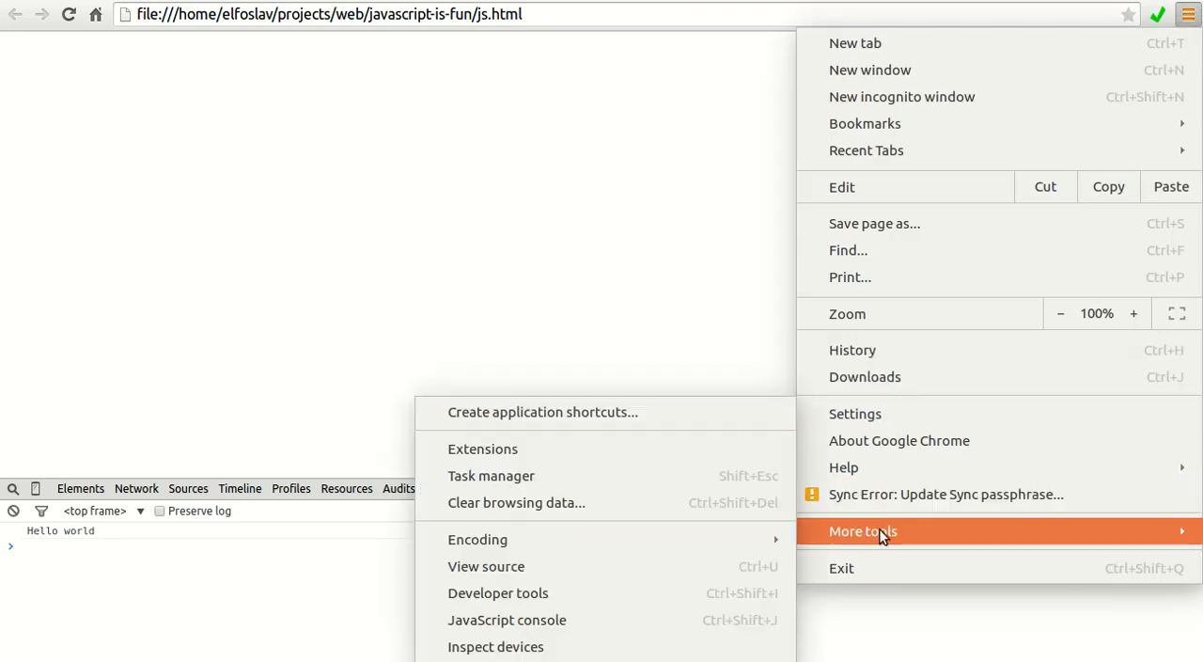
mouse_move(498, 592)
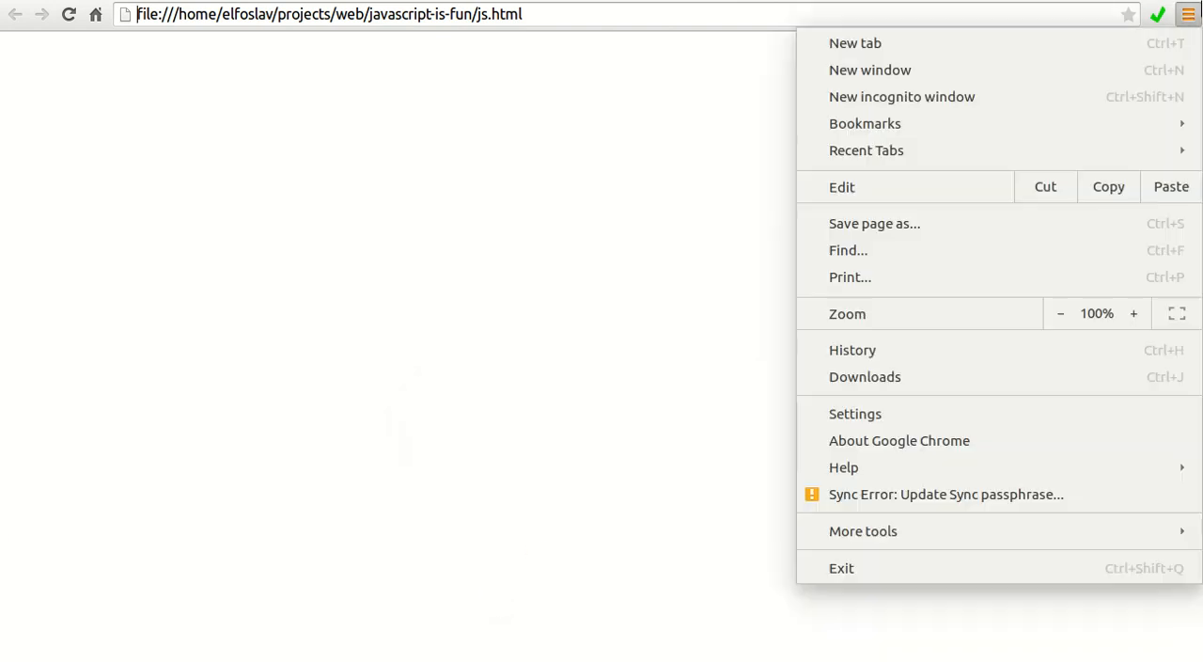
click(863, 531)
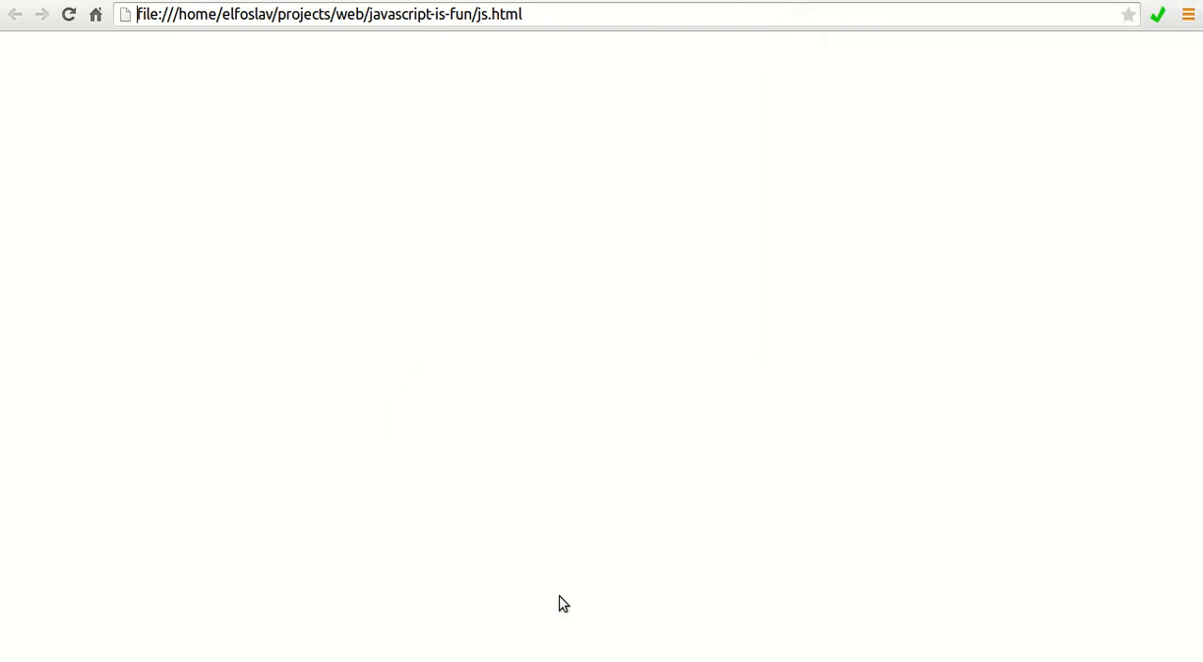
key(F12)
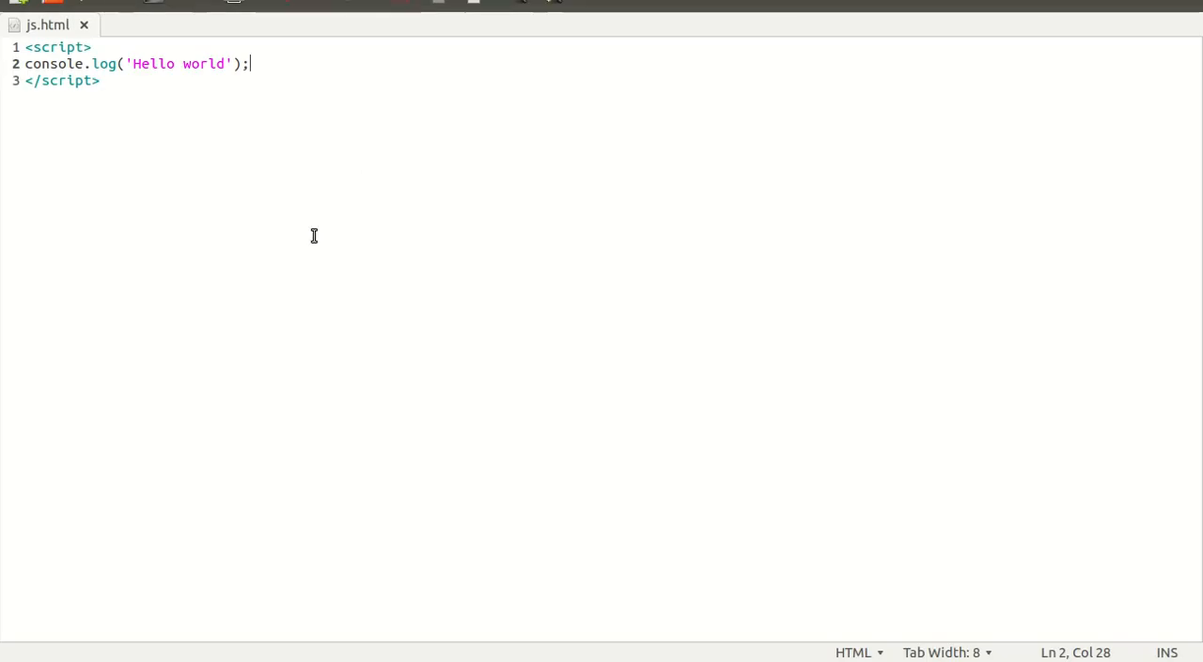
Add alert('Hello world!!!') on a new line after the console.log call.
key(Return)
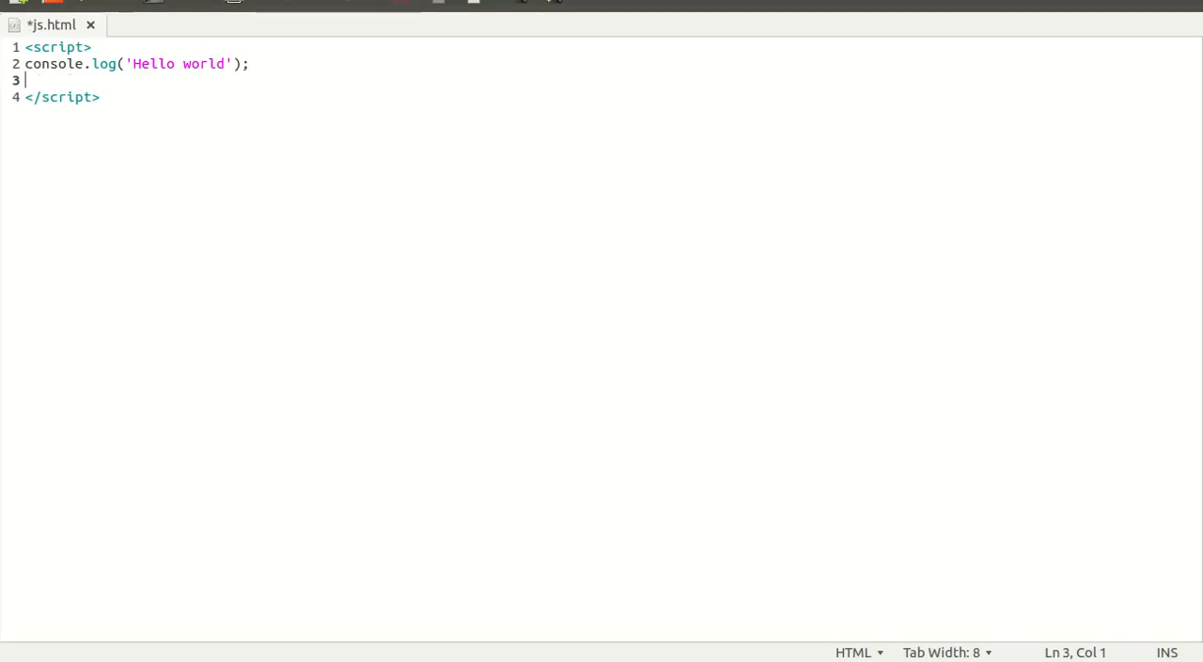
text(alert()
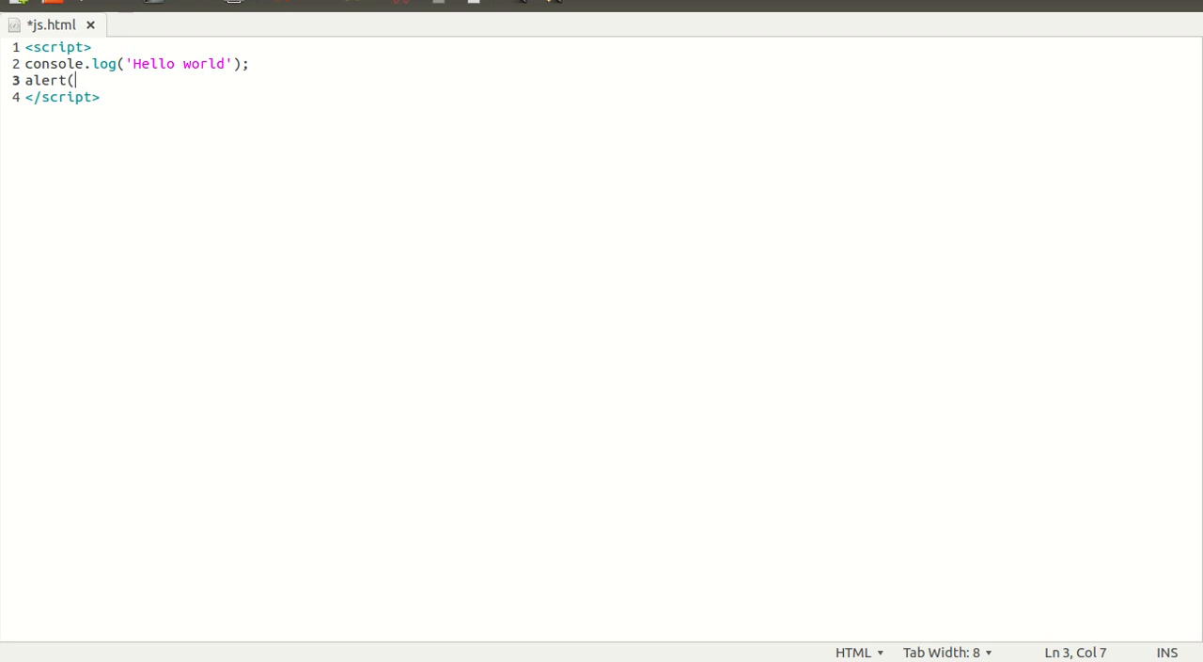
text('Hello)
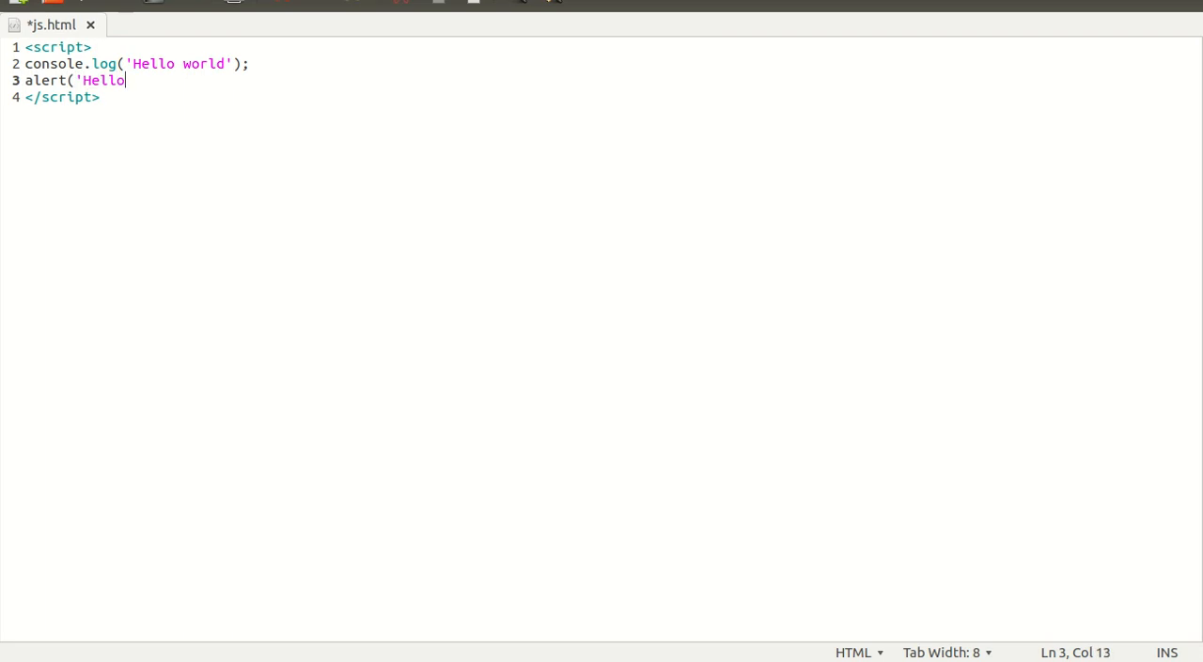
text(world!!!')
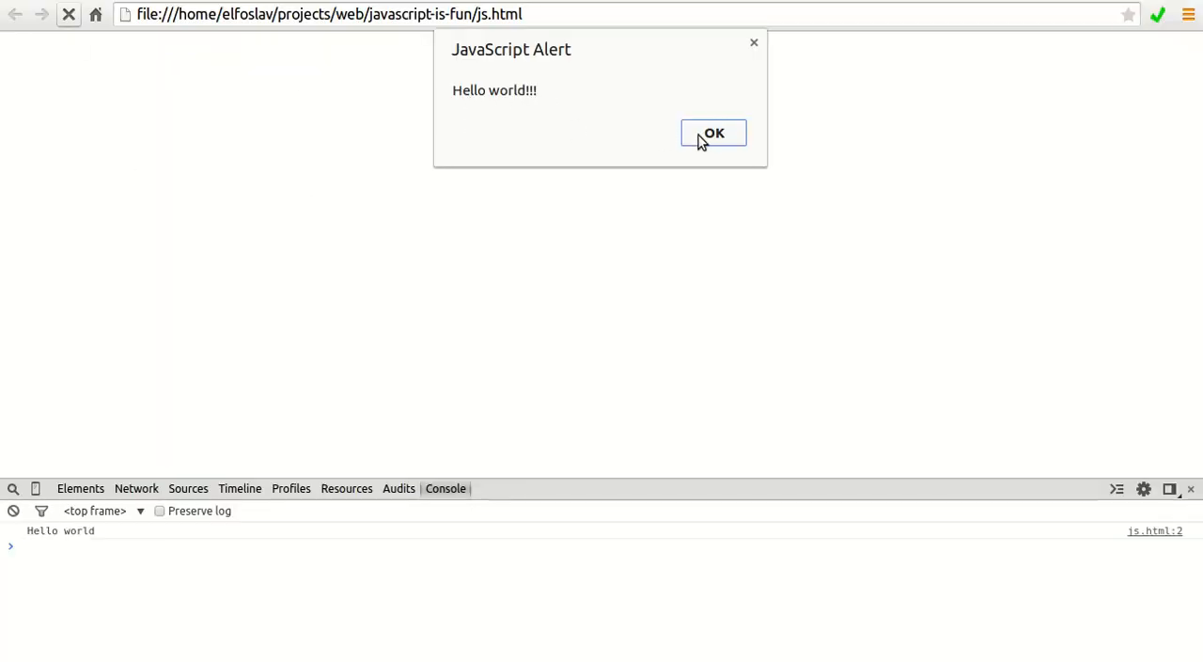
Dismiss the 'Hello world!!!' alert in Chrome.
click(714, 132)
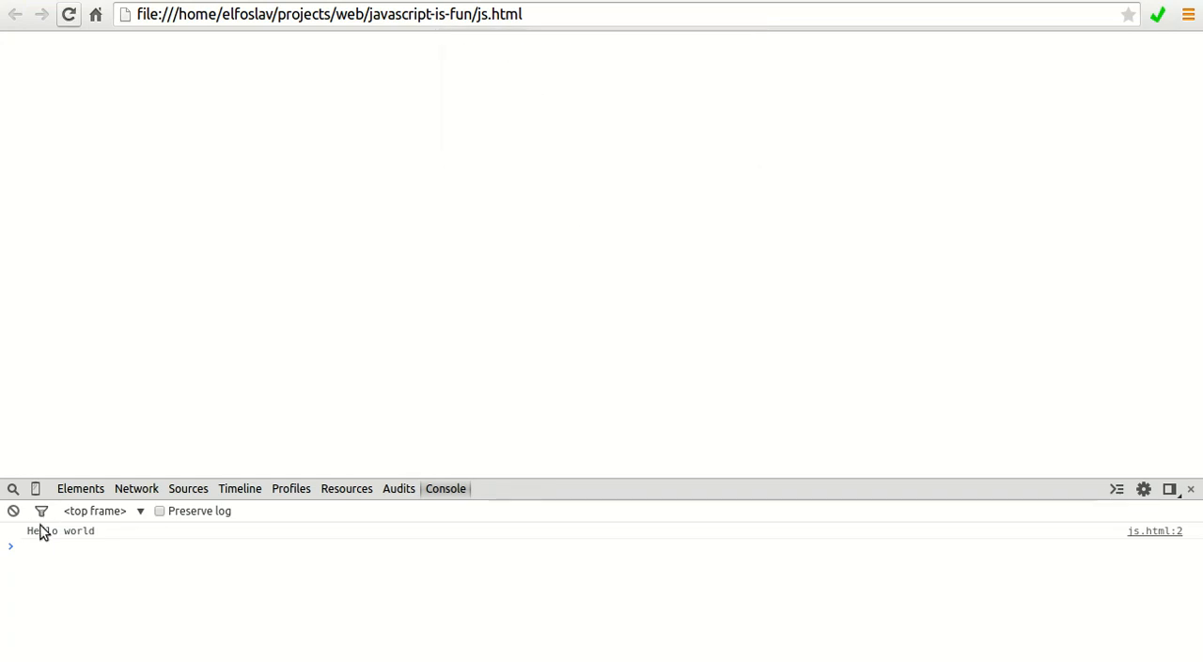
mouse_move(787, 144)
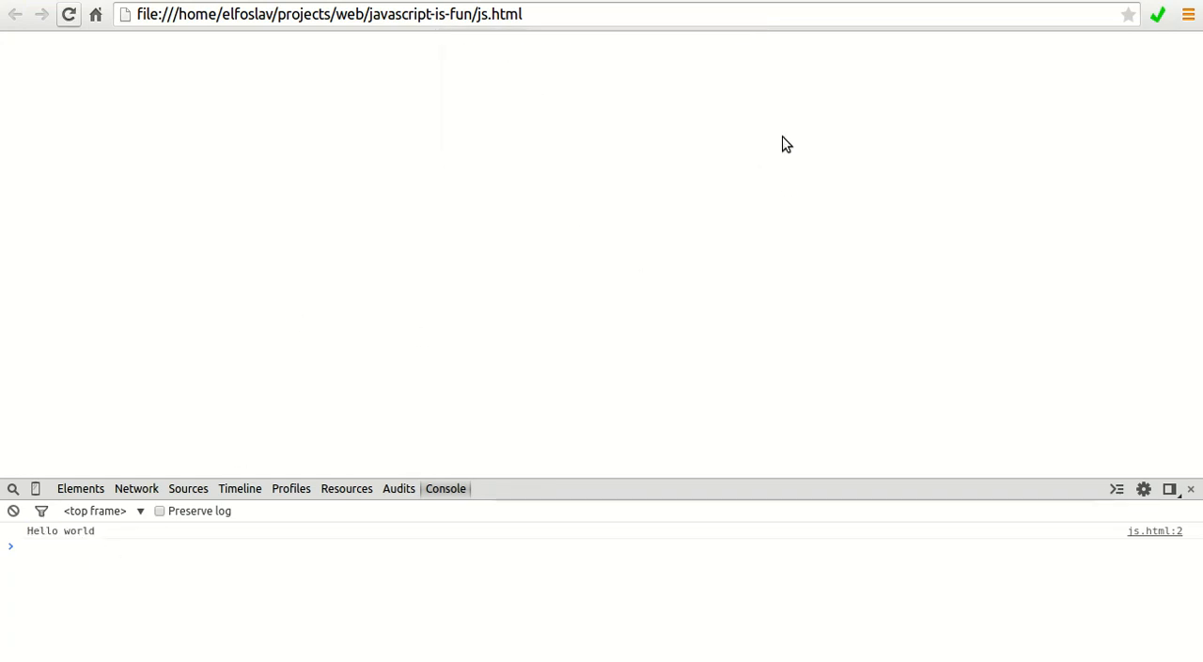